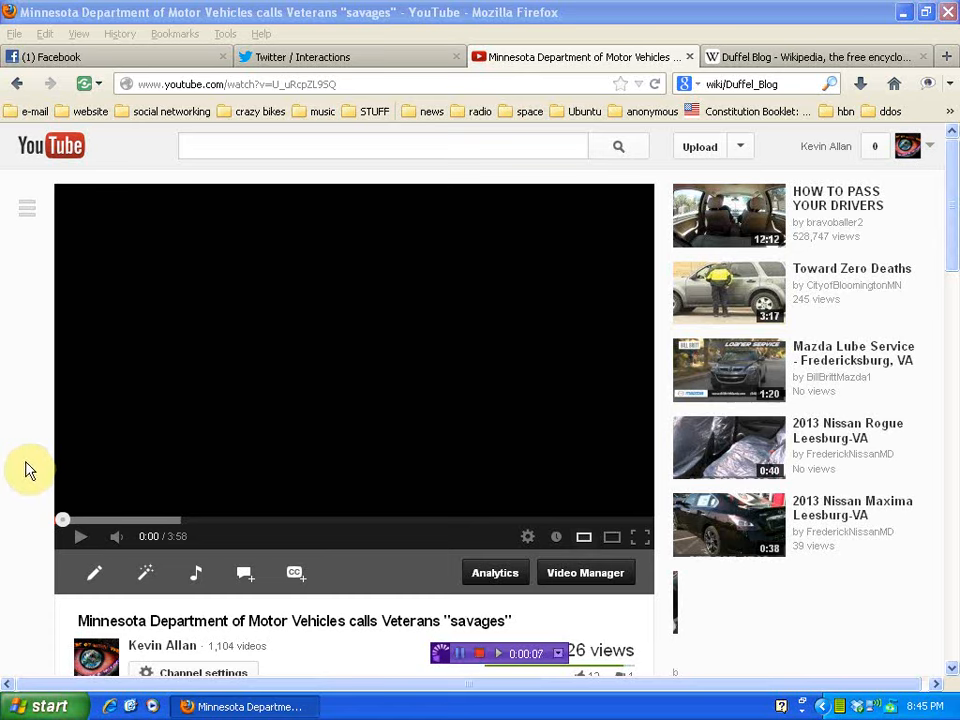
mouse_move(37, 478)
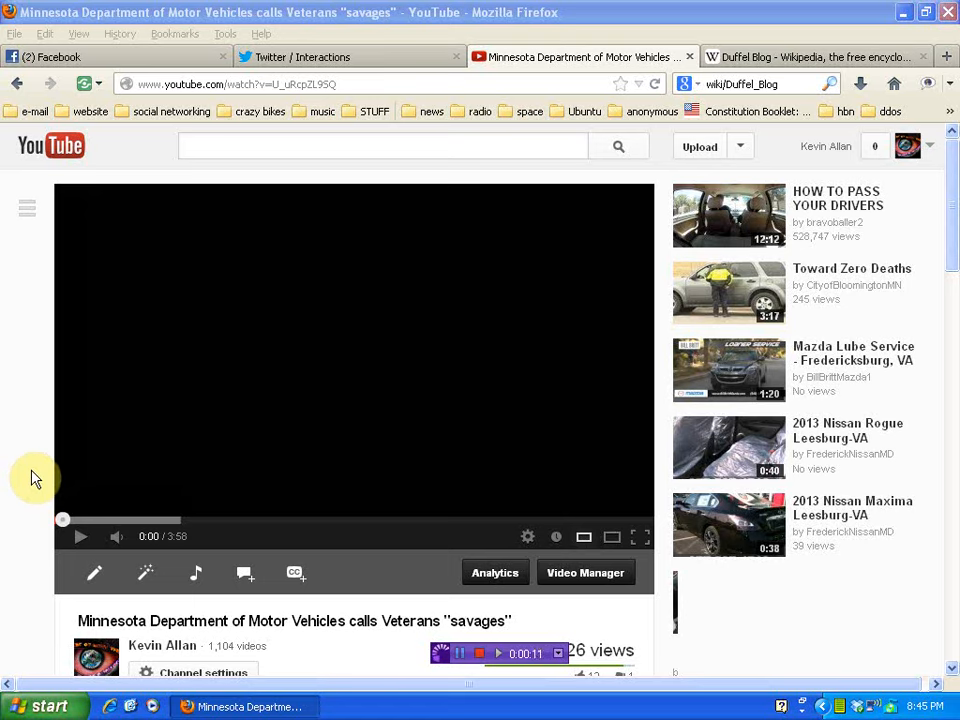
mouse_move(10, 444)
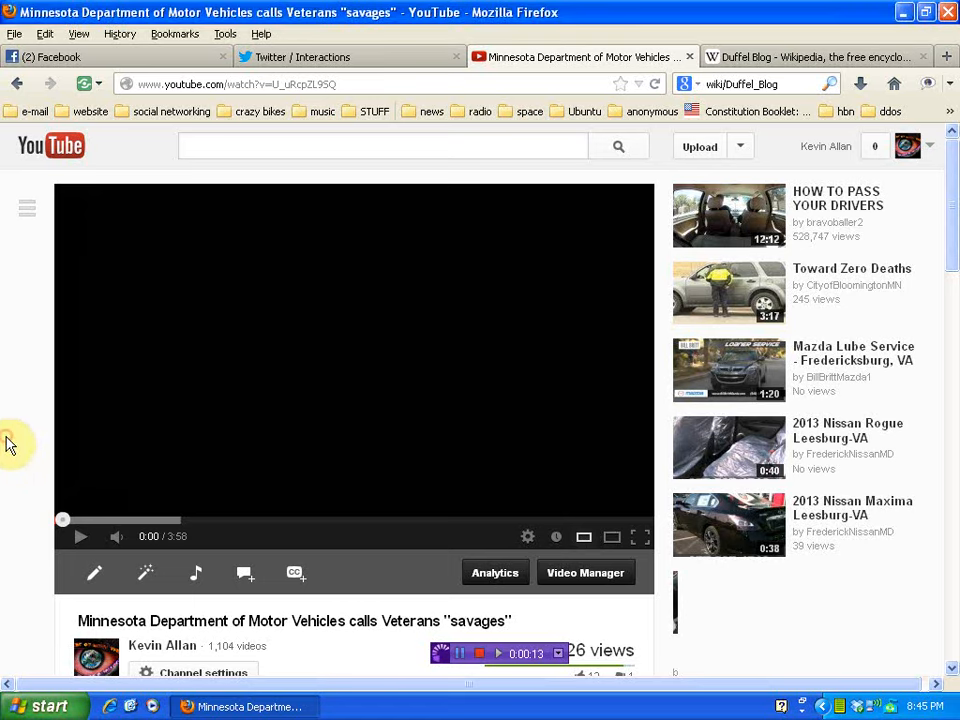
Scroll down the Minnesota DMV veterans video page to its All Comments section.
scroll("down", 3)
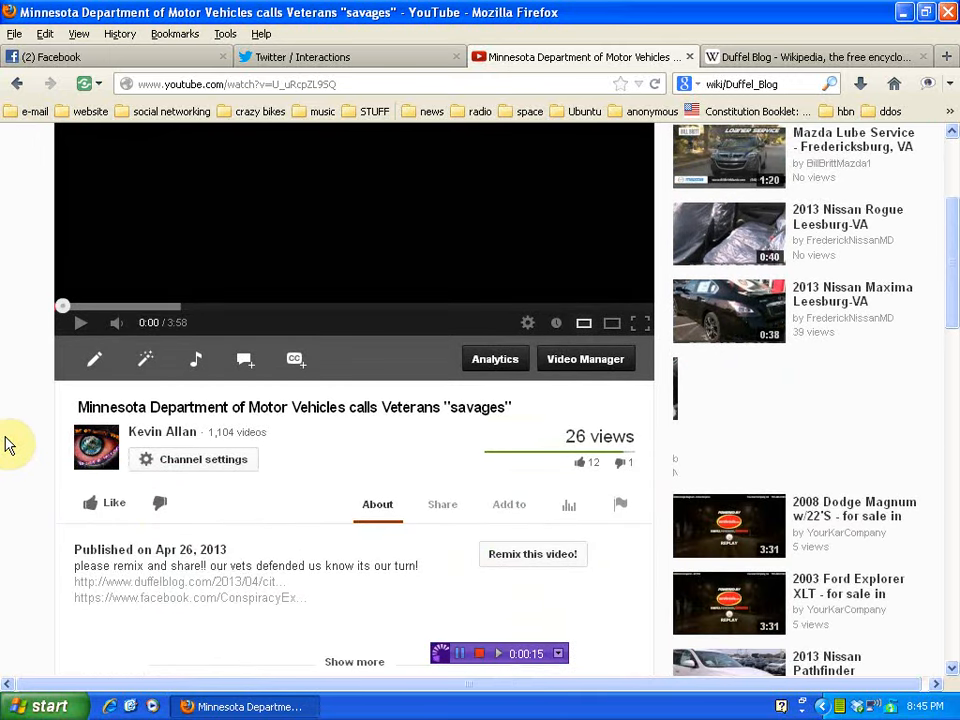
scroll("down", 3)
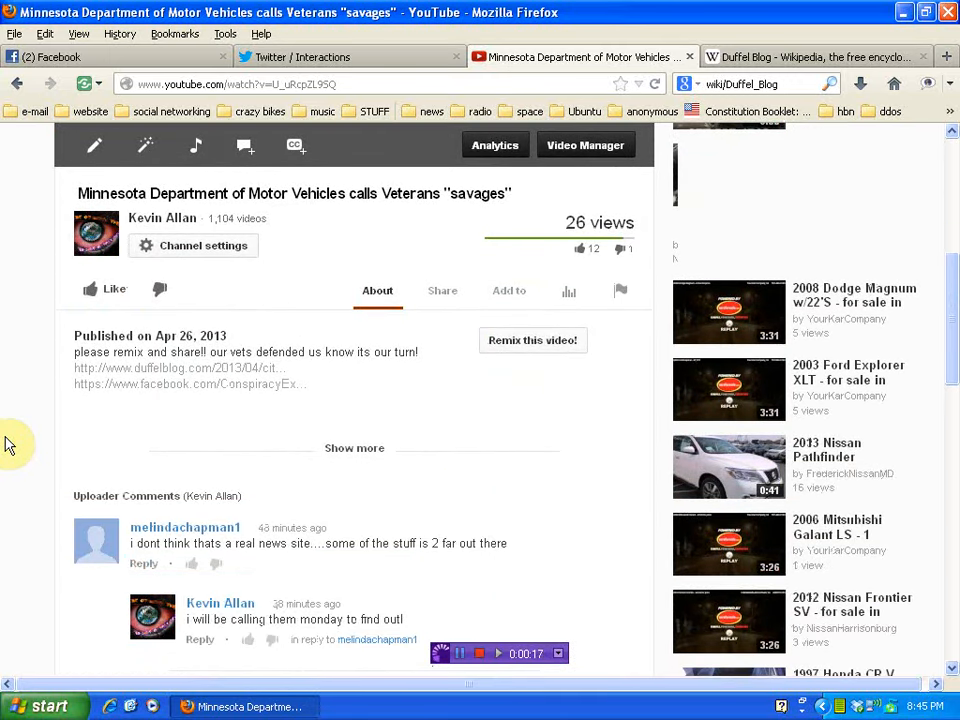
scroll("down", 3)
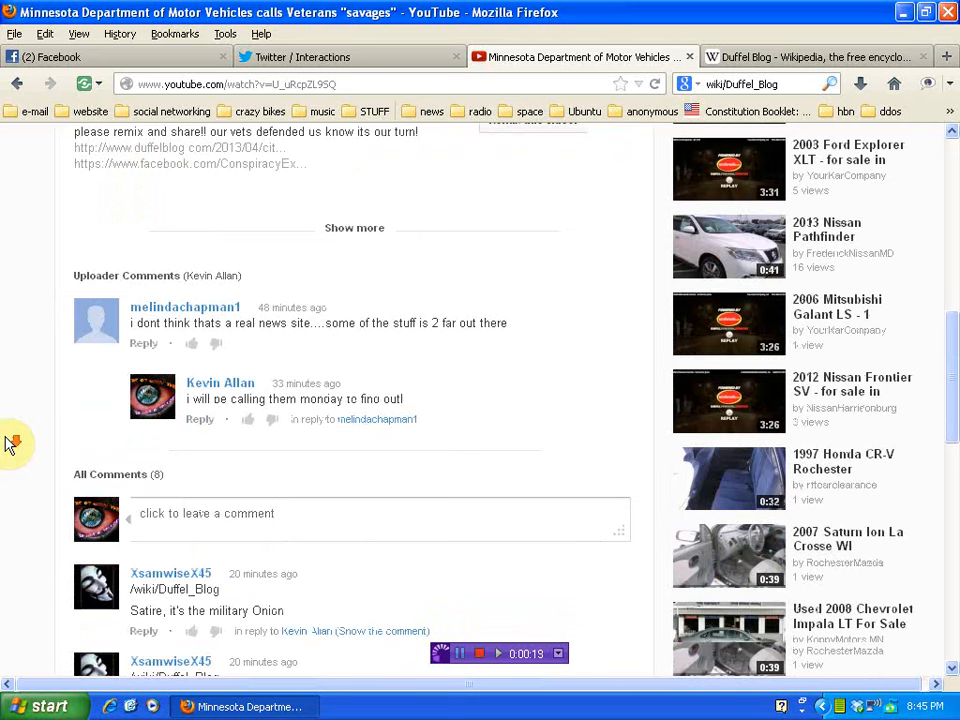
scroll("down", 3)
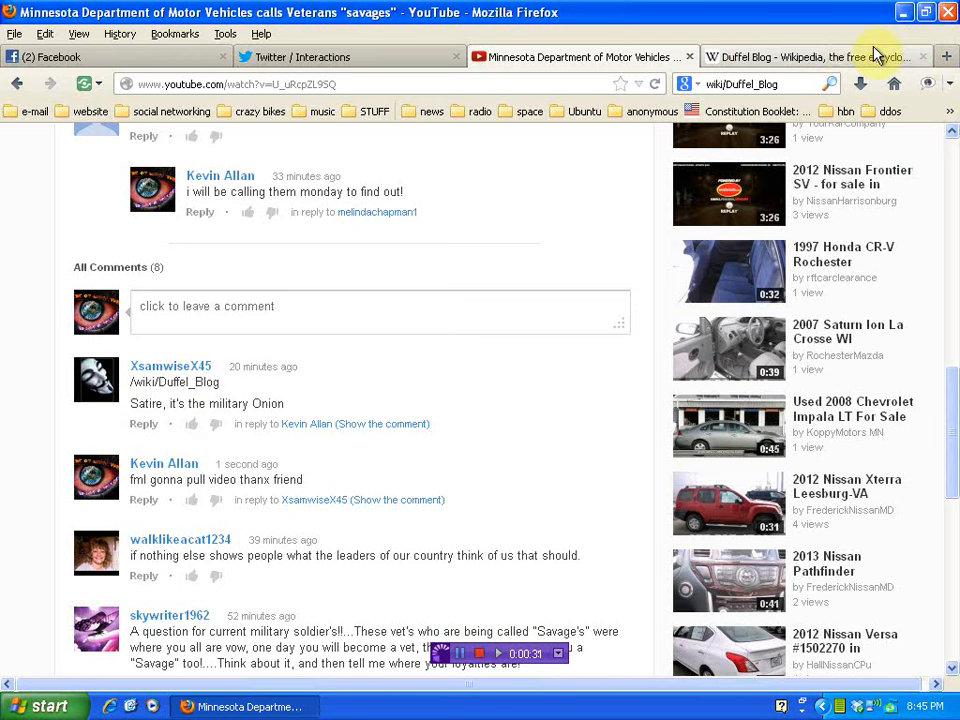
left_click(810, 56)
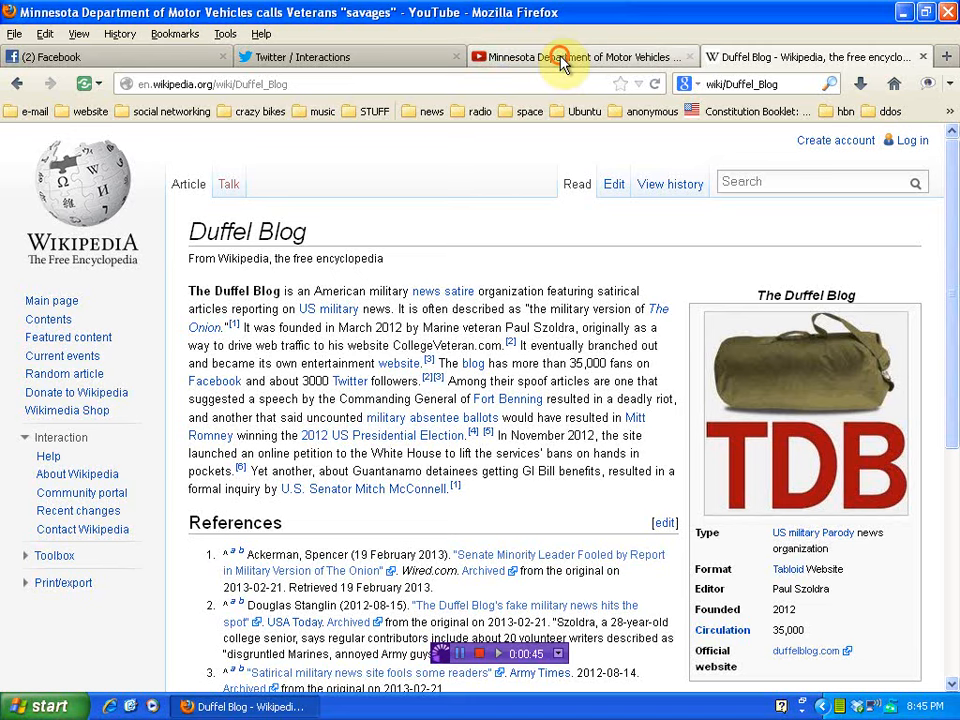
left_click(578, 57)
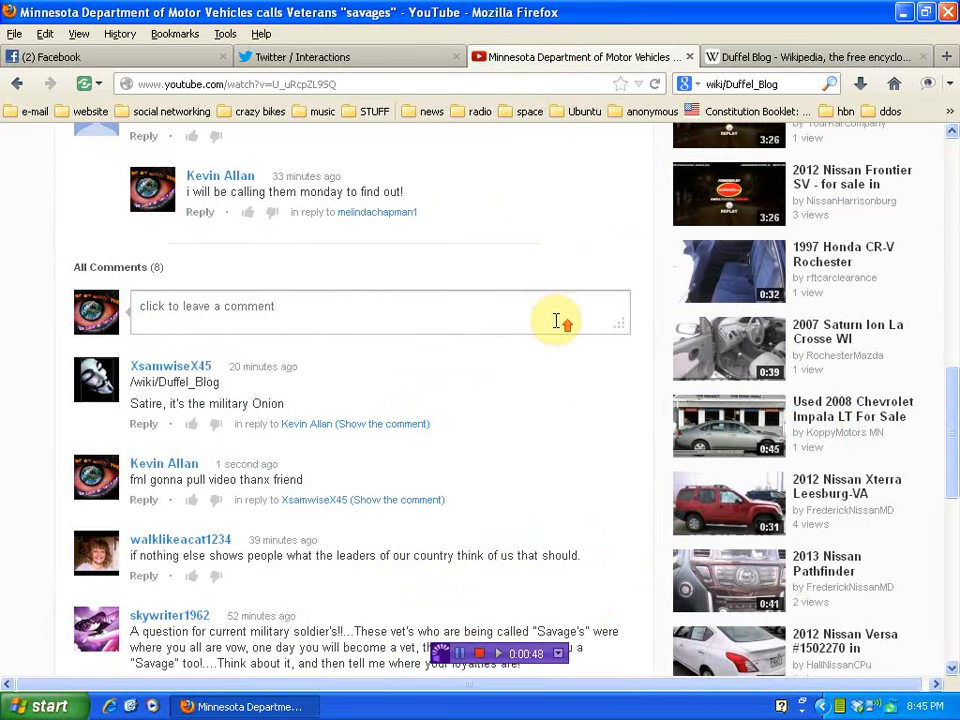
Return to the top of the watch page and open Video Manager.
scroll("up", 3)
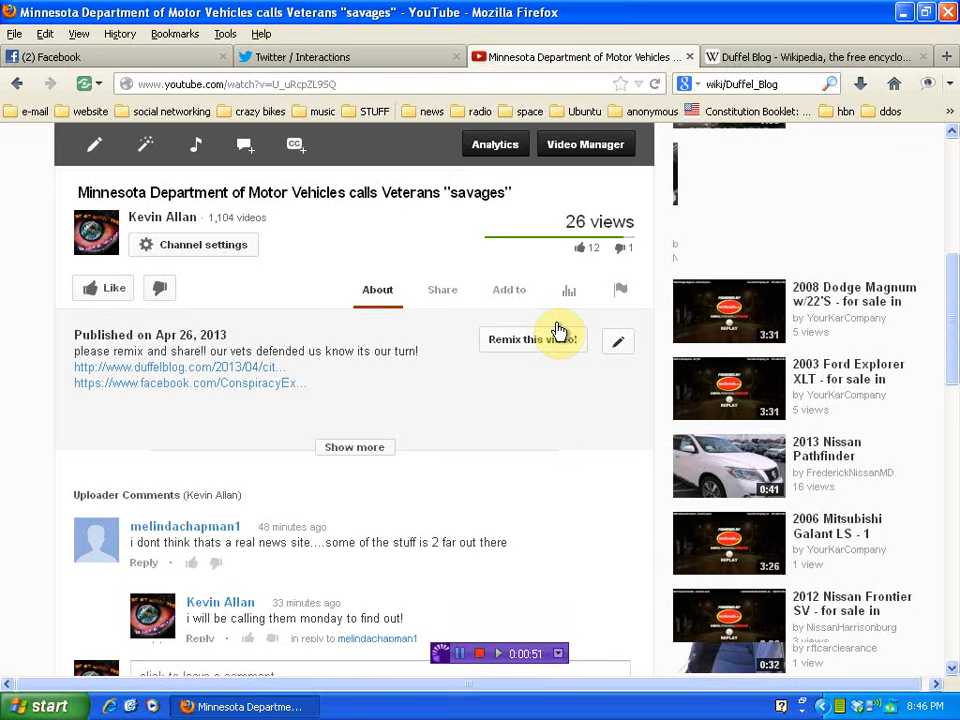
scroll("up", 3)
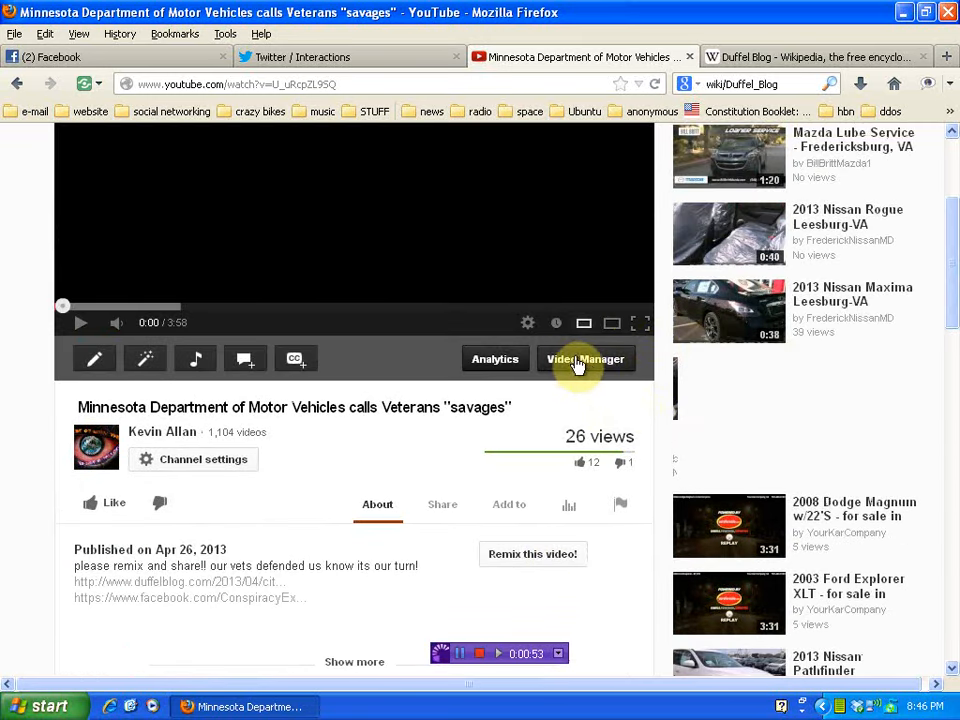
left_click(585, 359)
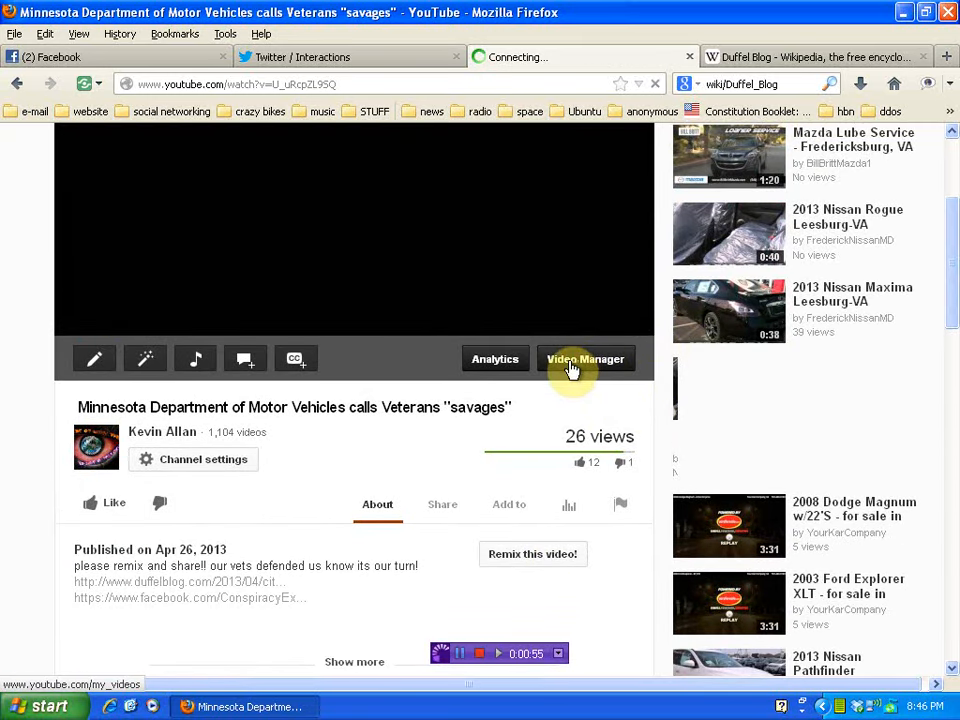
On Uploads, tick the Minnesota DMV veterans video and choose Actions > Delete.
left_click(585, 359)
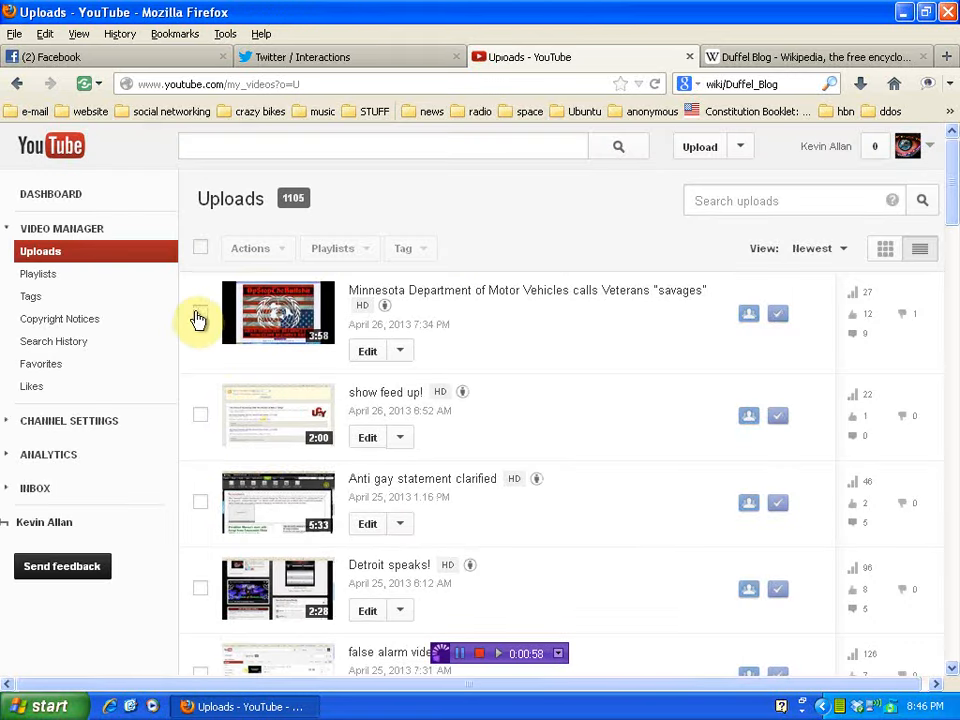
left_click(200, 312)
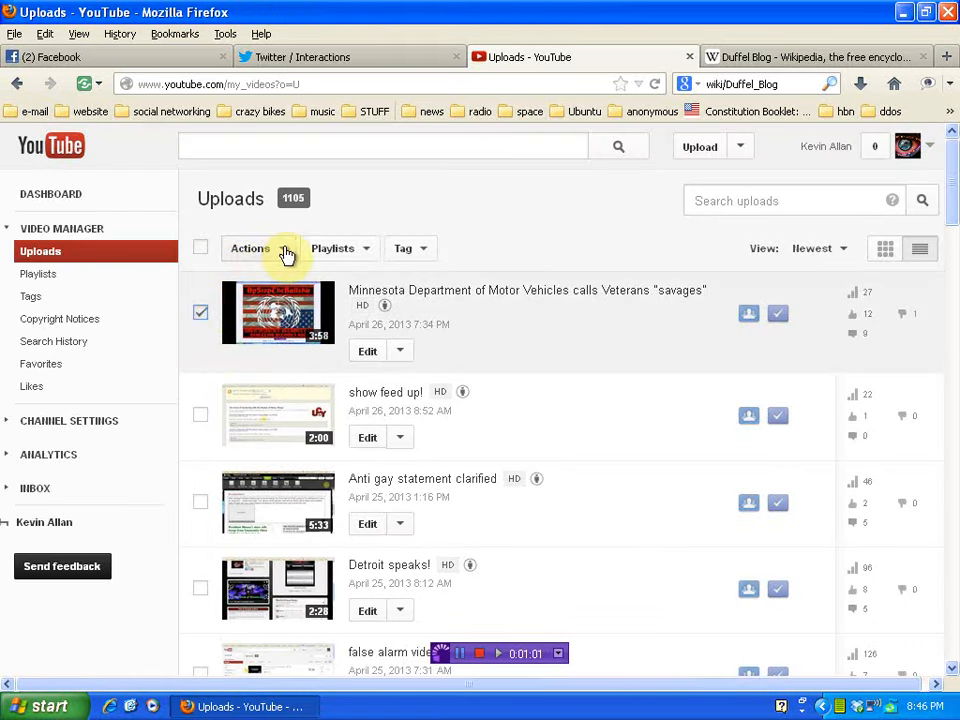
left_click(250, 248)
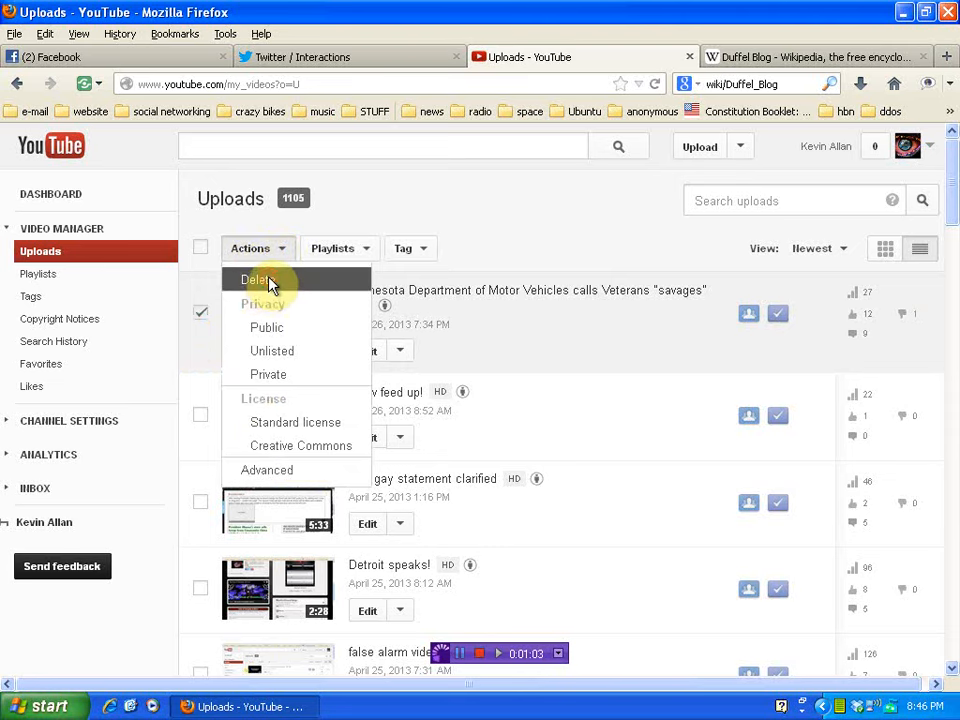
left_click(260, 279)
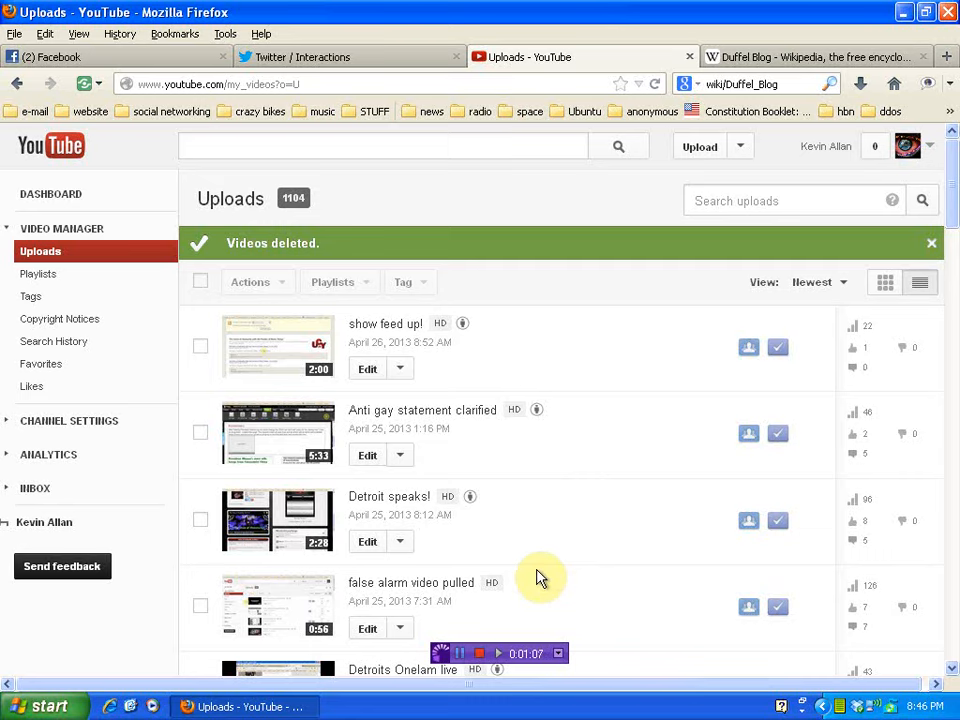
mouse_move(531, 607)
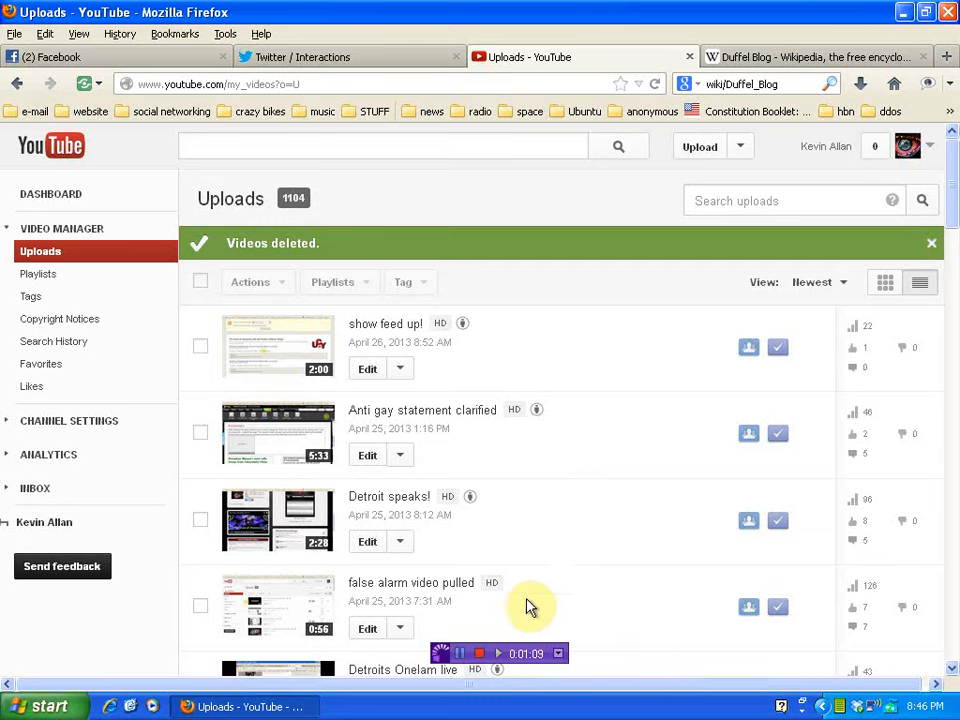
mouse_move(510, 207)
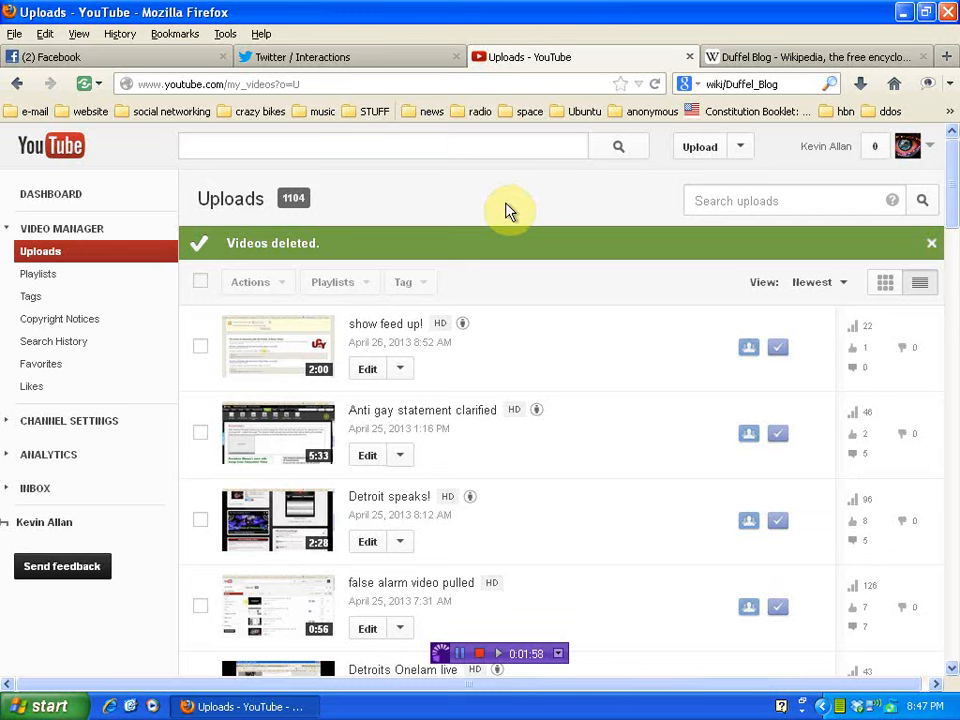
mouse_move(545, 555)
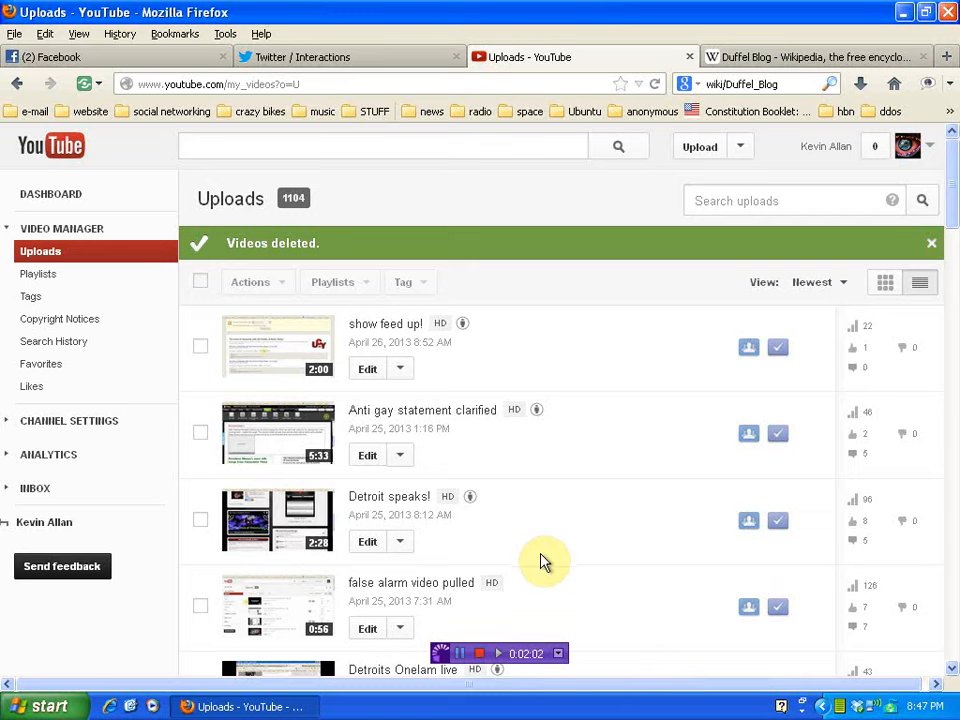
mouse_move(492, 587)
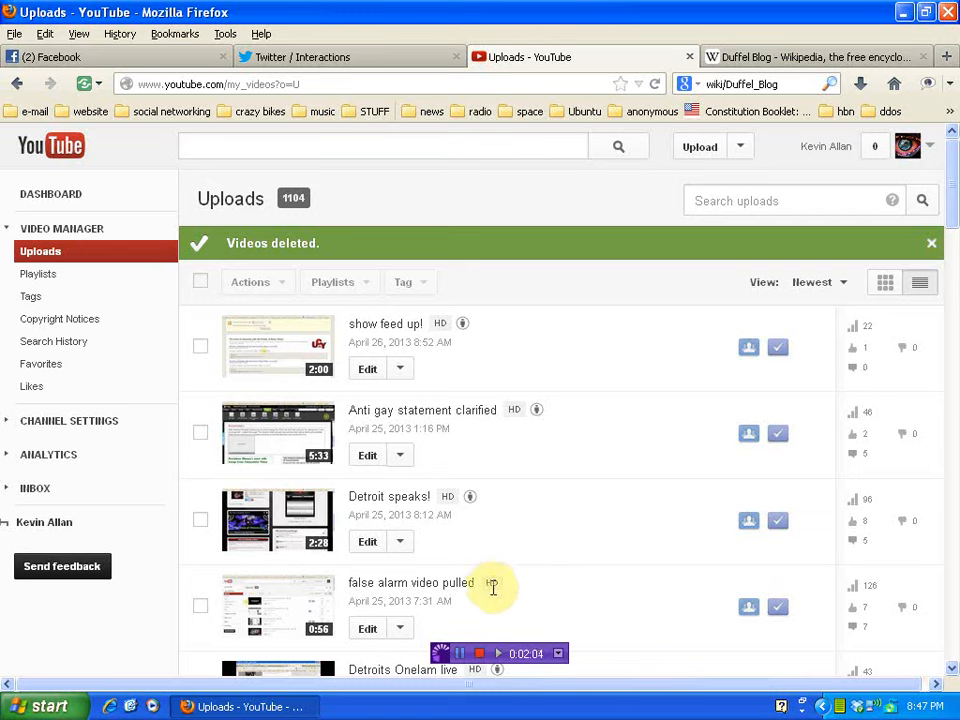